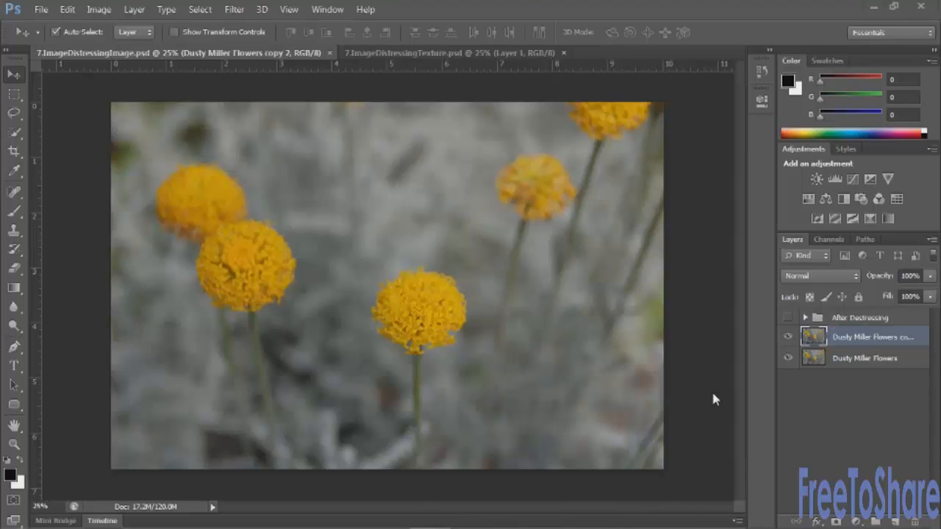
{"action": "mouse_move", "coordinate": [712, 385]}
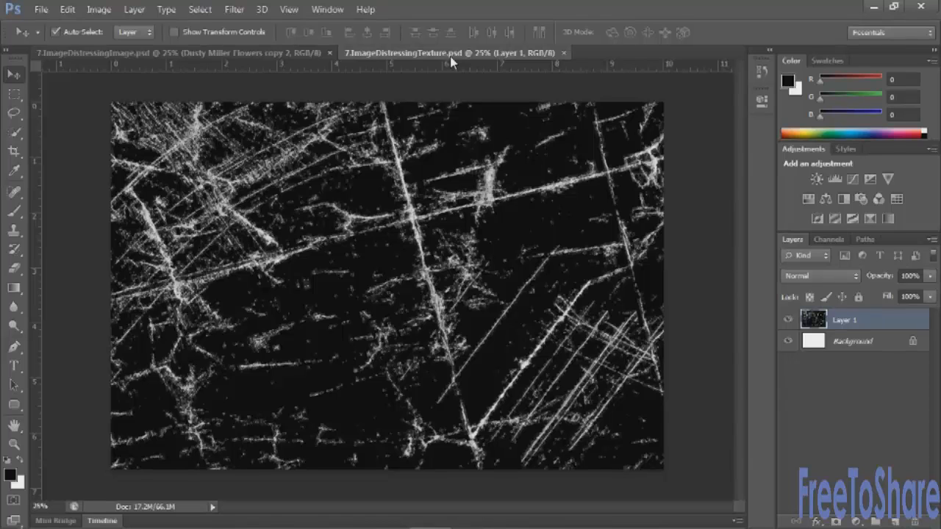
Select all of the scratch texture and return to the flower photo's new alpha channel.
{"action": "key", "text": "ctrl+a"}
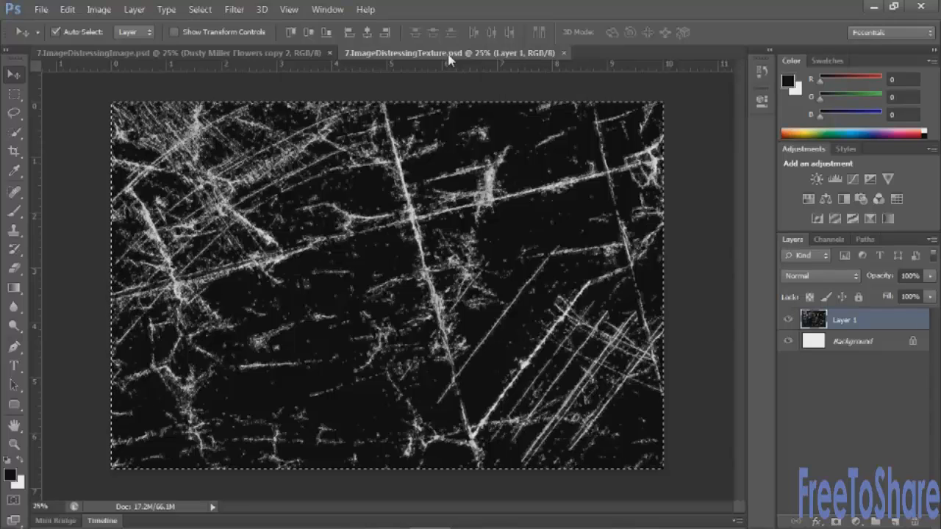
{"action": "left_click", "coordinate": [95, 53]}
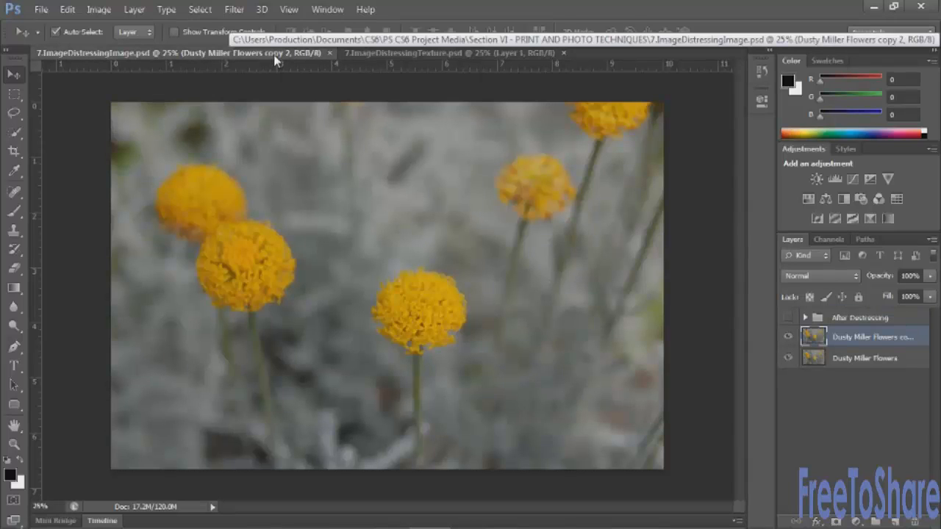
{"action": "mouse_move", "coordinate": [278, 65]}
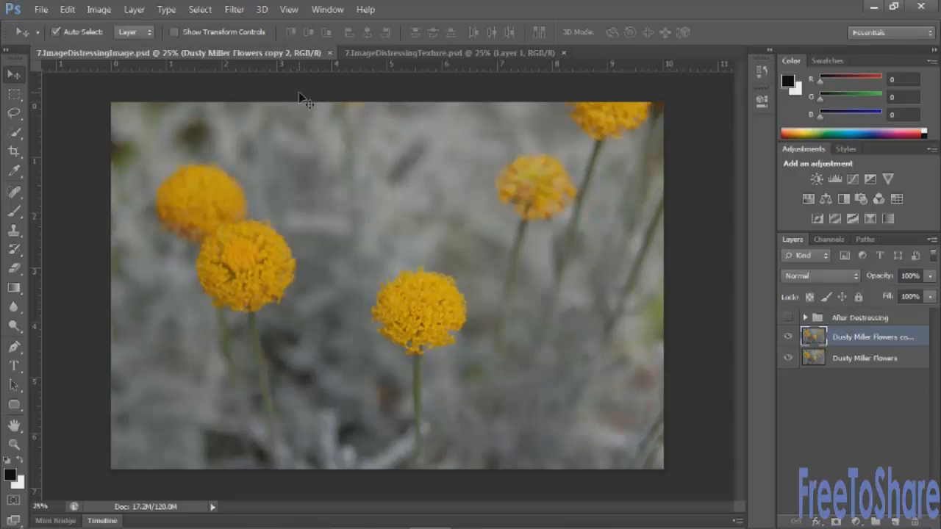
{"action": "left_click", "coordinate": [792, 143]}
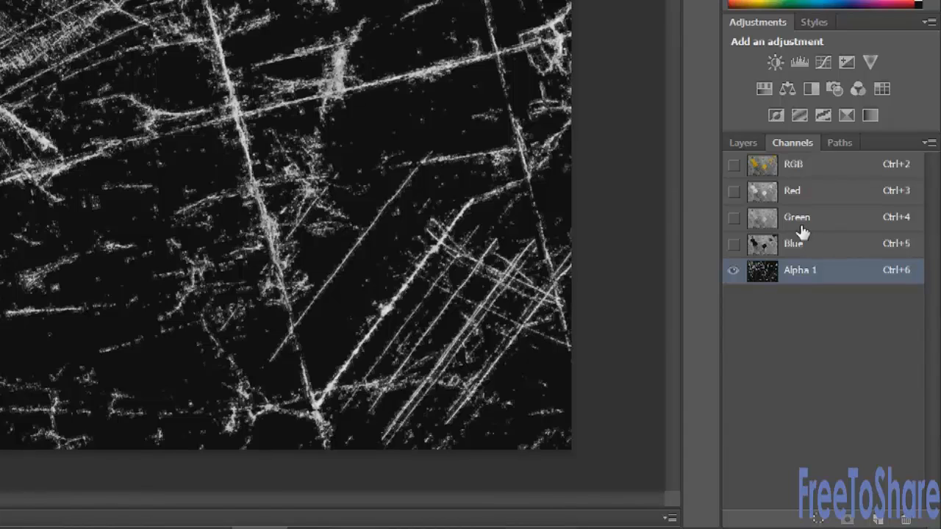
{"action": "mouse_move", "coordinate": [831, 228]}
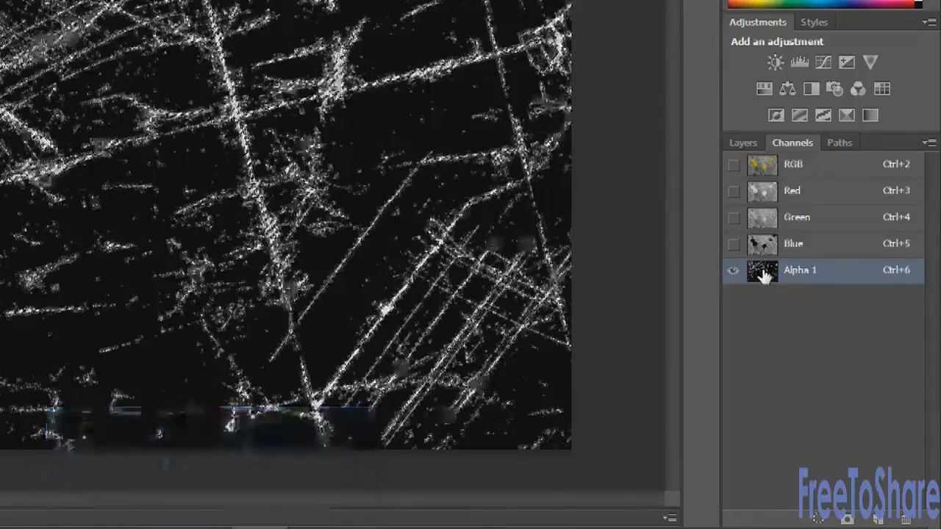
Load Alpha 1 as a selection and return to the RGB composite.
{"action": "left_click", "coordinate": [794, 165]}
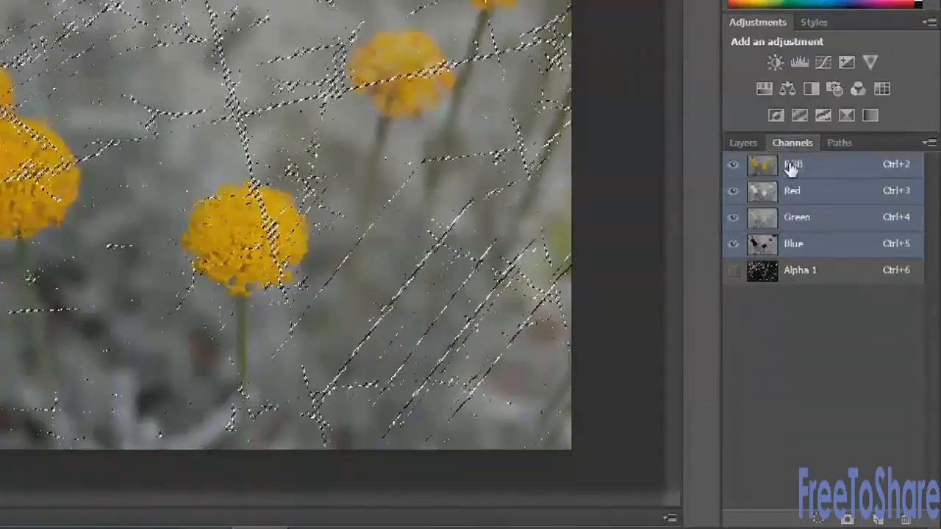
{"action": "left_click", "coordinate": [742, 143]}
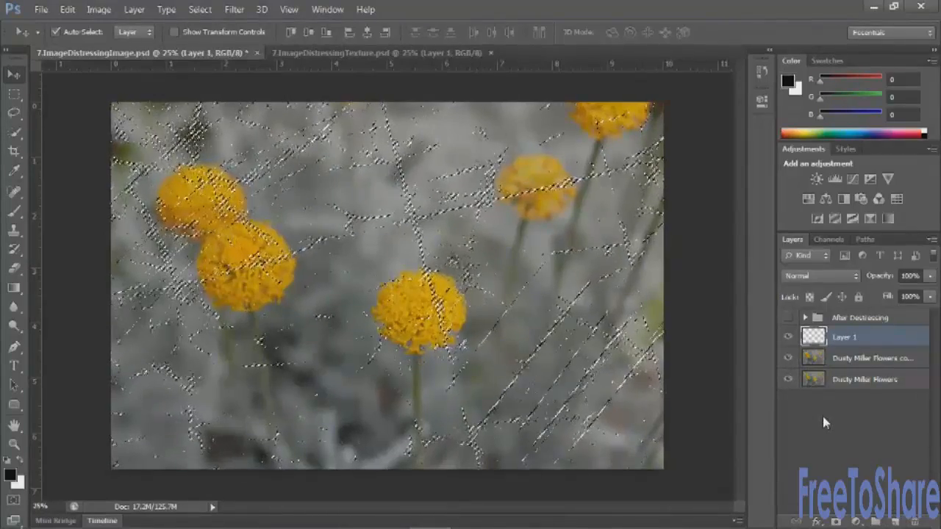
Reset default colours and fill the scratch selection with white on Layer 1.
{"action": "key", "text": "d"}
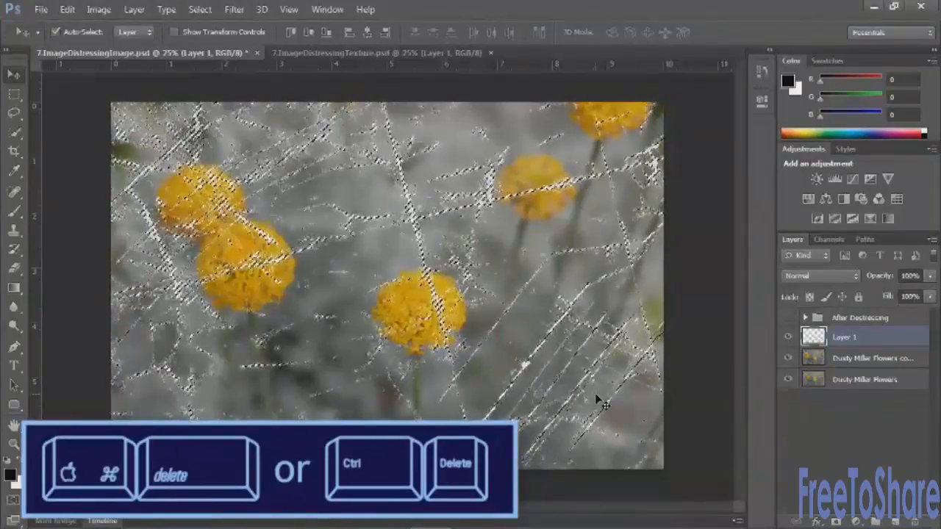
{"action": "key", "text": "ctrl+delete"}
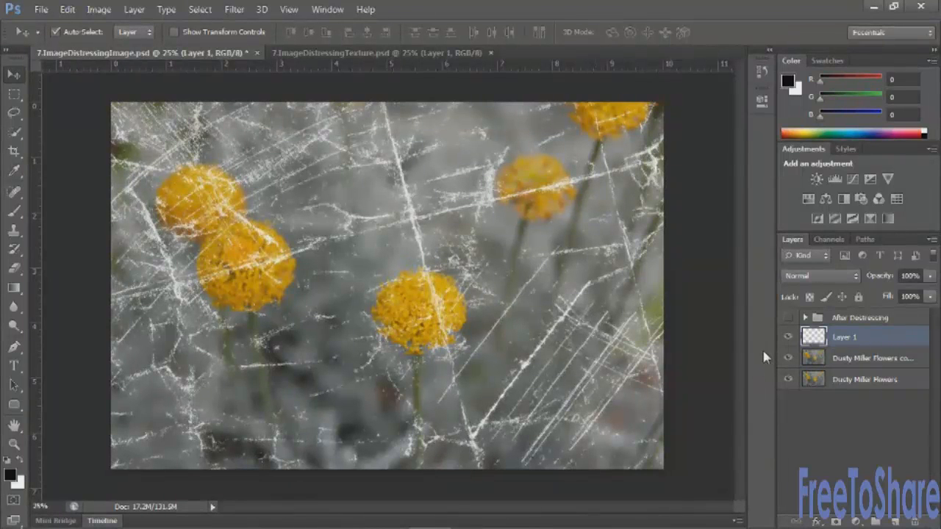
Set the white scratch layer to Overlay blending and test a lower opacity.
{"action": "left_click", "coordinate": [821, 275]}
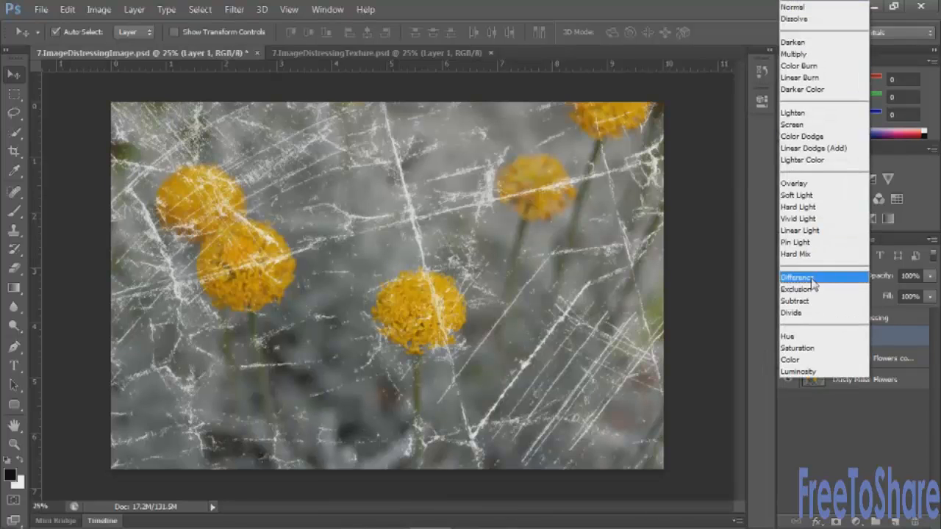
{"action": "left_click", "coordinate": [794, 182]}
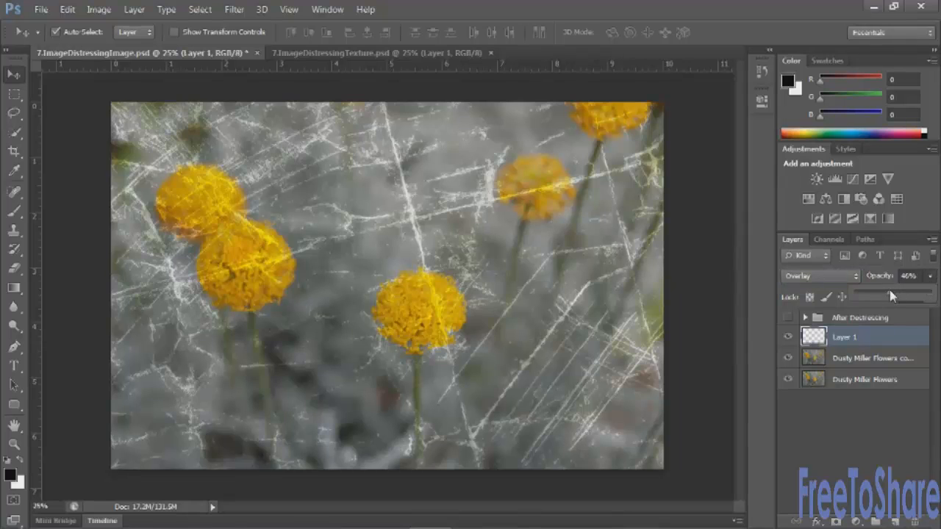
{"action": "left_click_drag", "start_coordinate": [894, 294], "coordinate": [930, 294]}
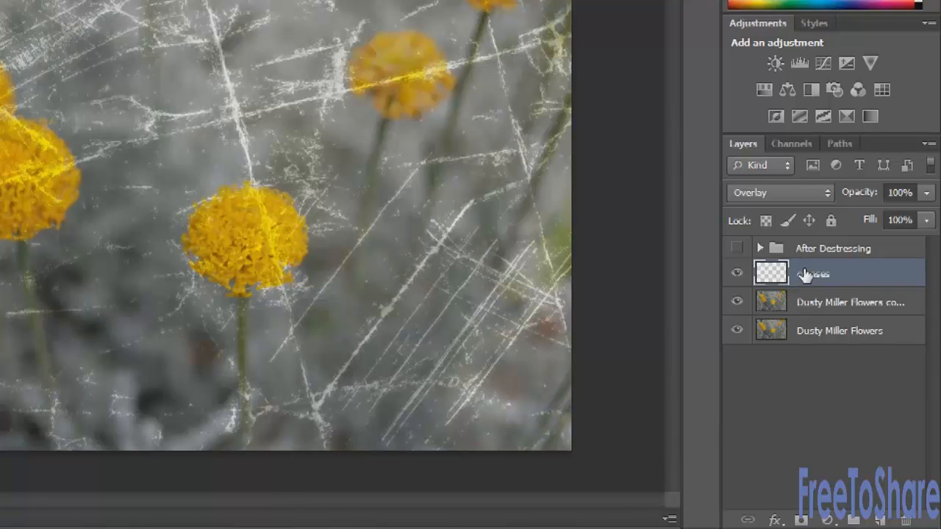
{"action": "mouse_move", "coordinate": [809, 274]}
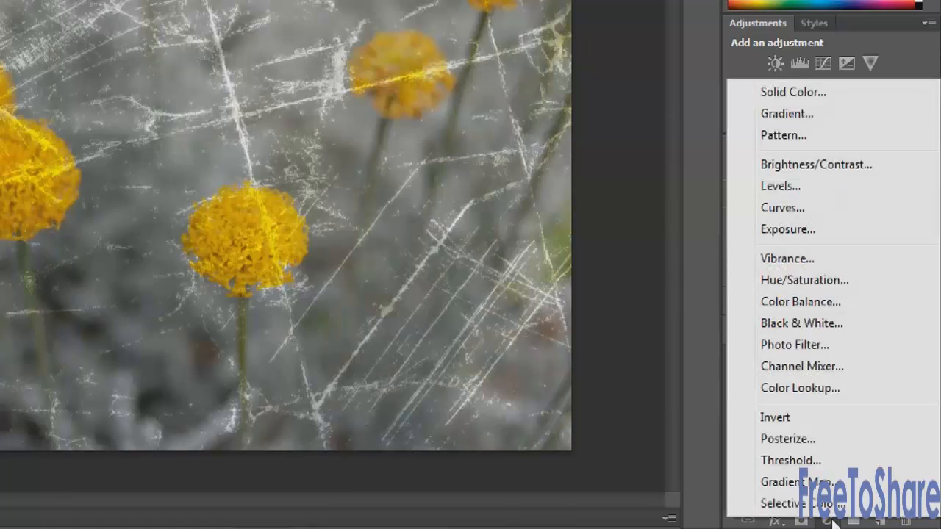
Add a Channel Mixer with Red output Green 60, Blue -35 and Constant 5.
{"action": "left_click", "coordinate": [803, 366]}
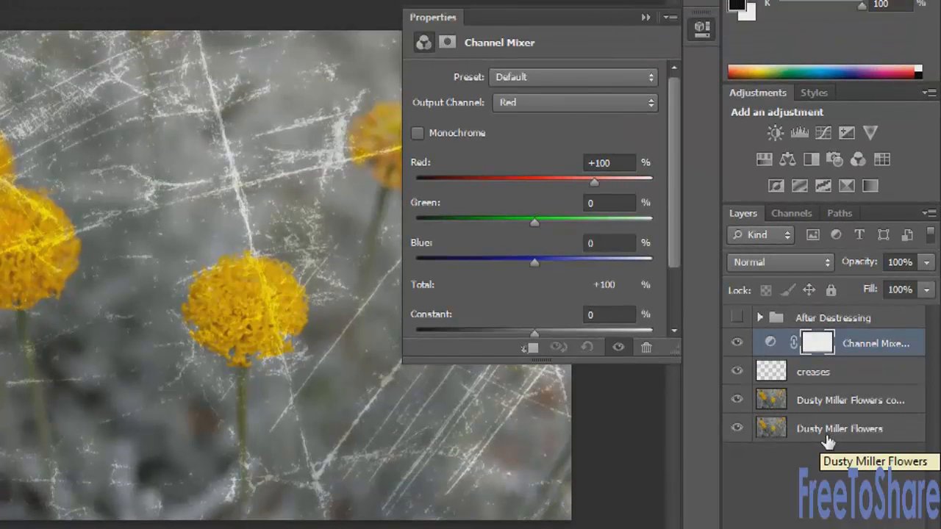
{"action": "mouse_move", "coordinate": [820, 410]}
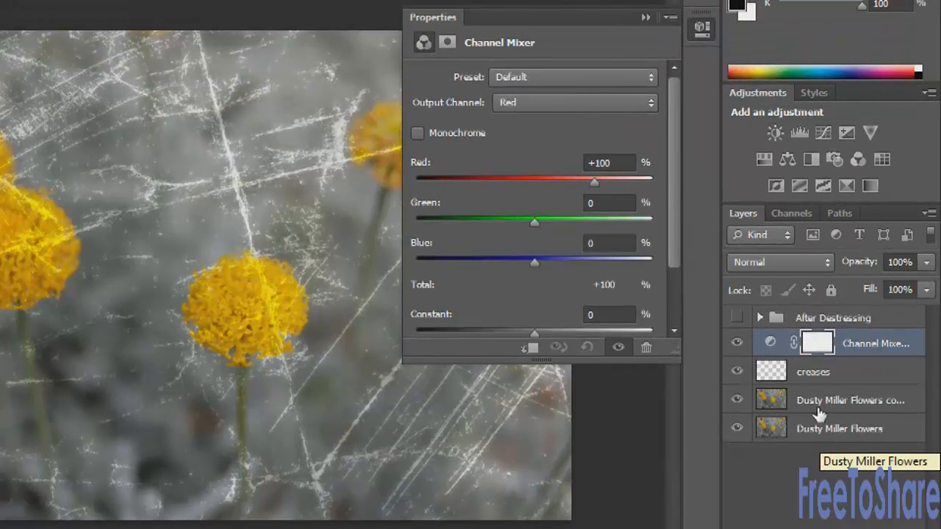
{"action": "left_click_drag", "start_coordinate": [594, 182], "coordinate": [588, 182]}
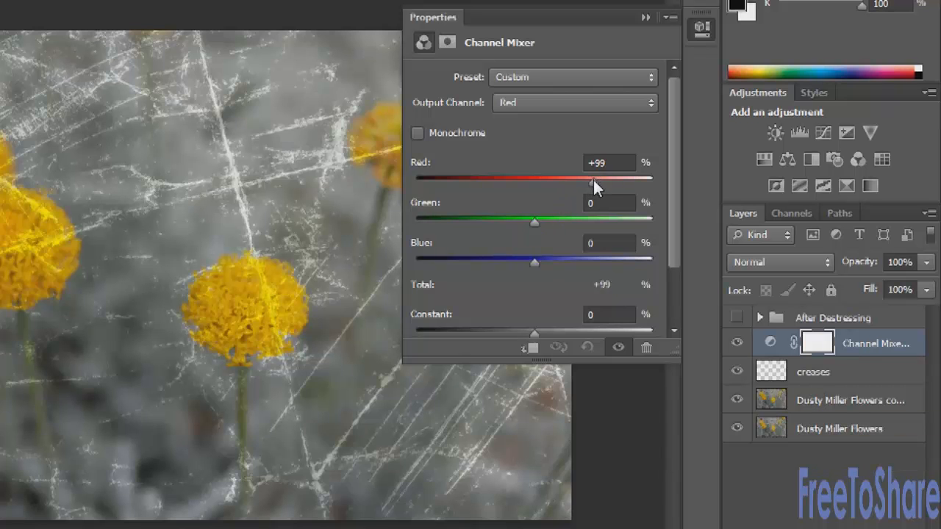
{"action": "left_click_drag", "start_coordinate": [592, 179], "coordinate": [574, 180]}
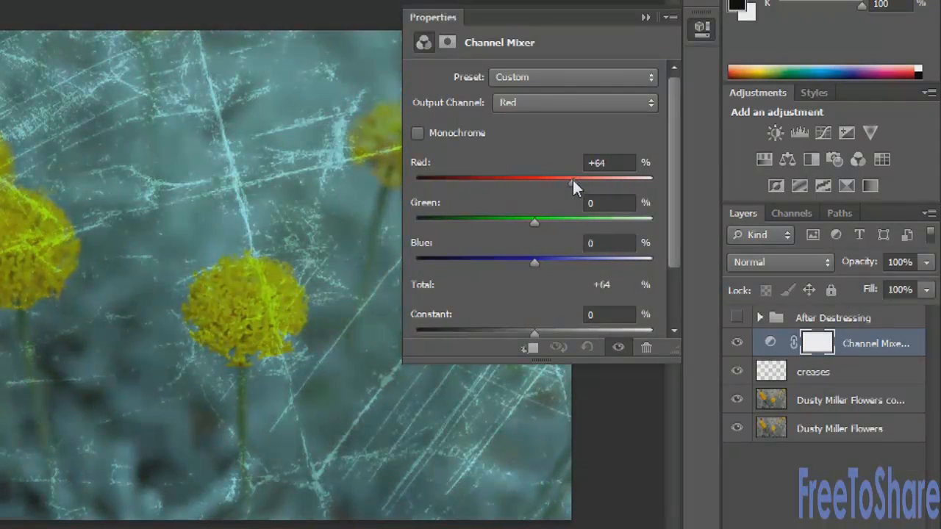
{"action": "left_click_drag", "start_coordinate": [573, 180], "coordinate": [586, 183]}
{"action": "type", "text": "100"}
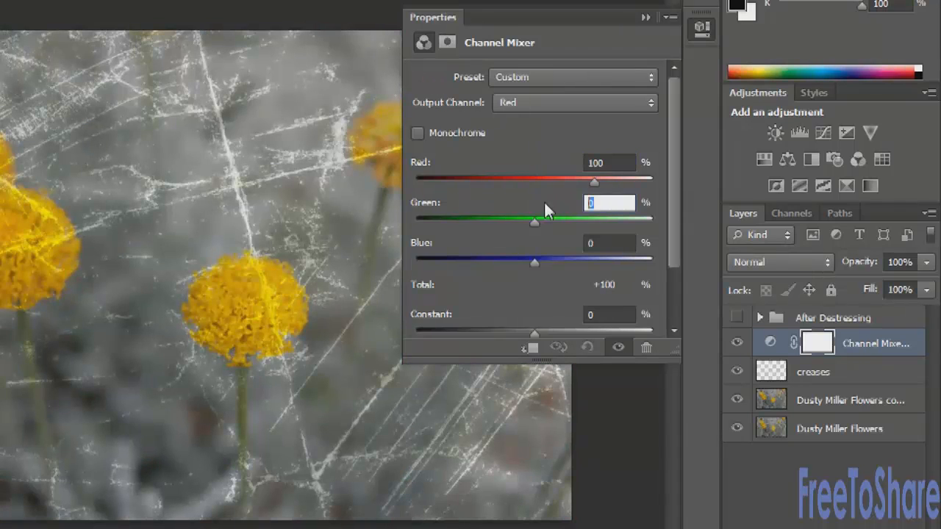
{"action": "type", "text": "60"}
{"action": "left_click", "coordinate": [609, 242]}
{"action": "type", "text": "-3"}
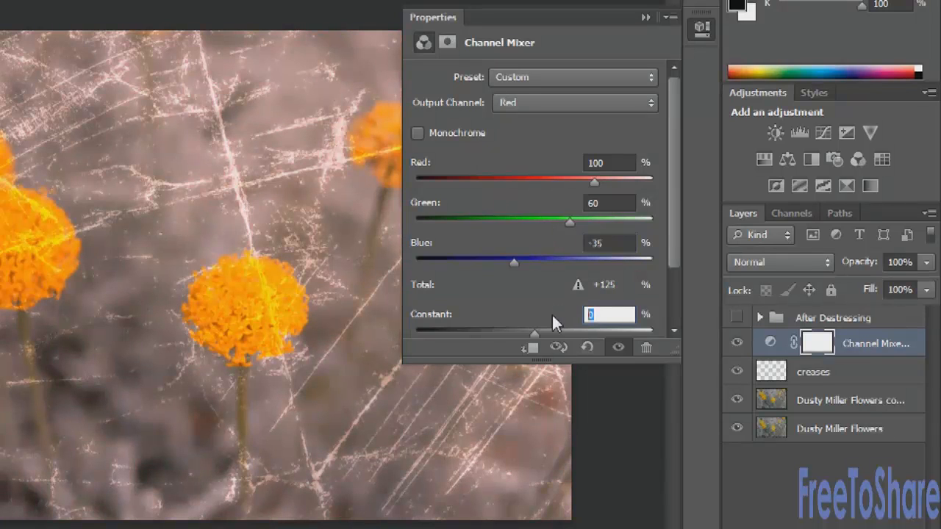
{"action": "type", "text": "5"}
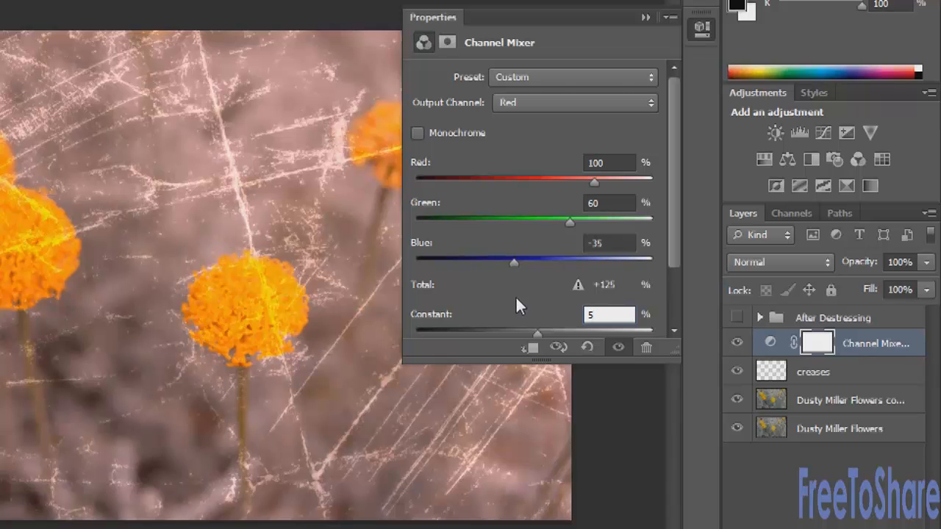
Set the Green output mix to Red 18, Green 97, Blue 3.
{"action": "left_click", "coordinate": [574, 103]}
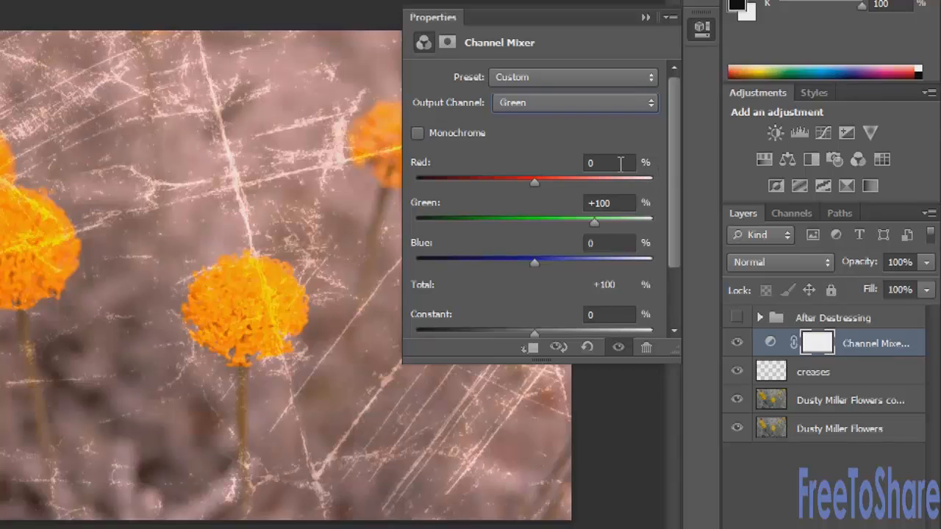
{"action": "type", "text": "18"}
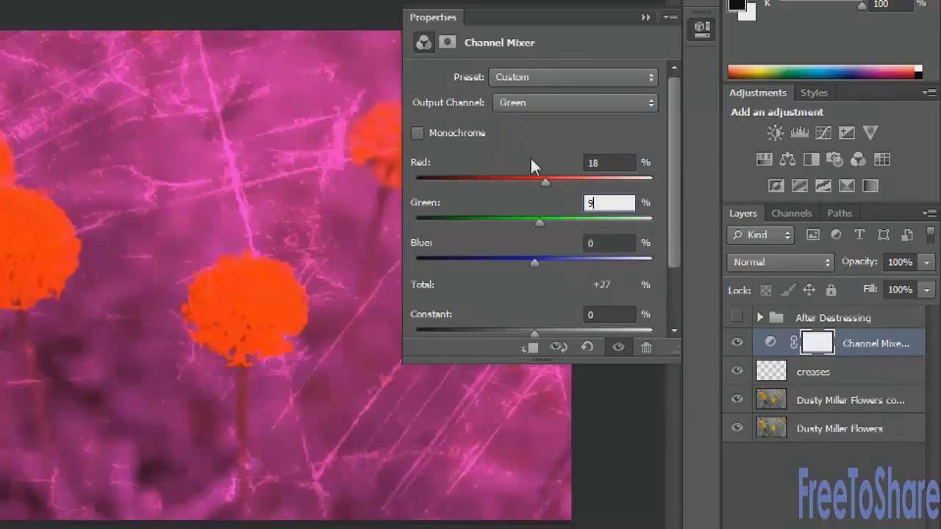
{"action": "type", "text": "97"}
{"action": "left_click", "coordinate": [609, 242]}
{"action": "type", "text": "3"}
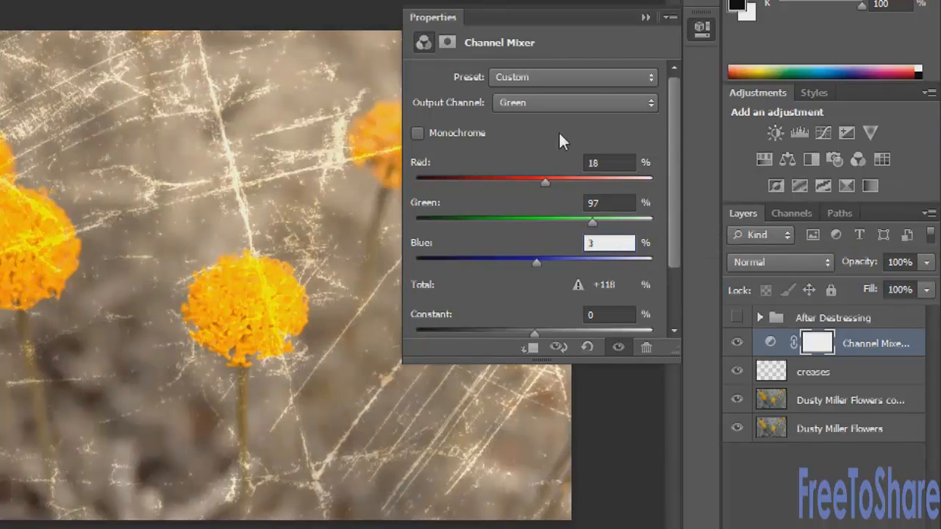
{"action": "left_click", "coordinate": [574, 103]}
{"action": "type", "text": "-"}
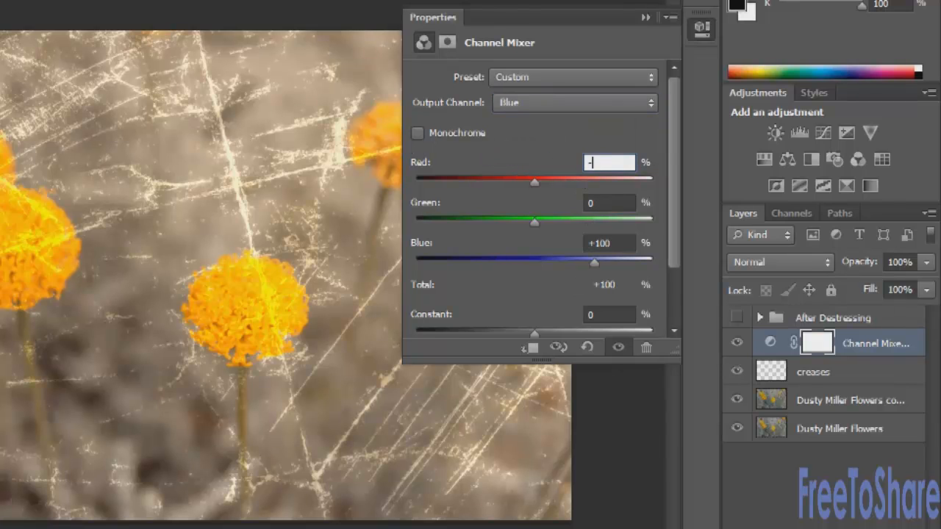
Set the Blue output mix to Red -24 and Green 12.
{"action": "left_click_drag", "start_coordinate": [535, 182], "coordinate": [520, 182]}
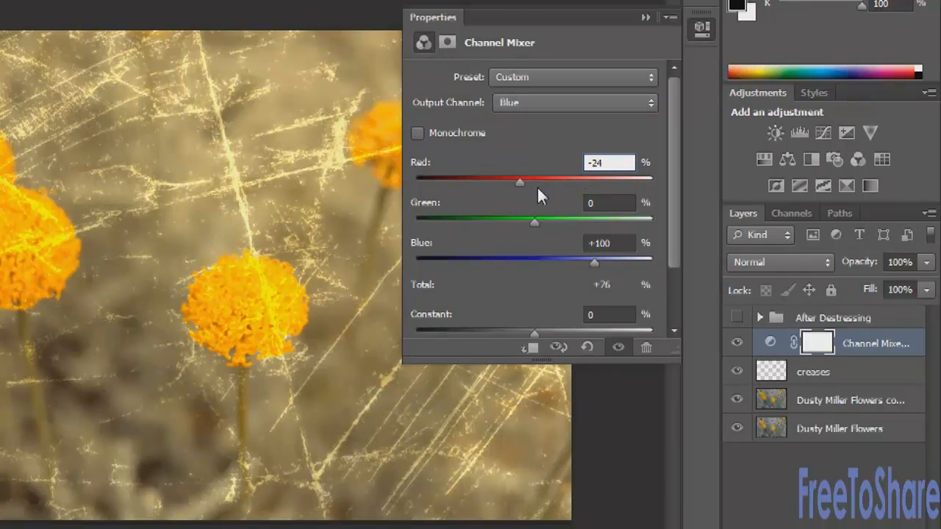
{"action": "type", "text": "12"}
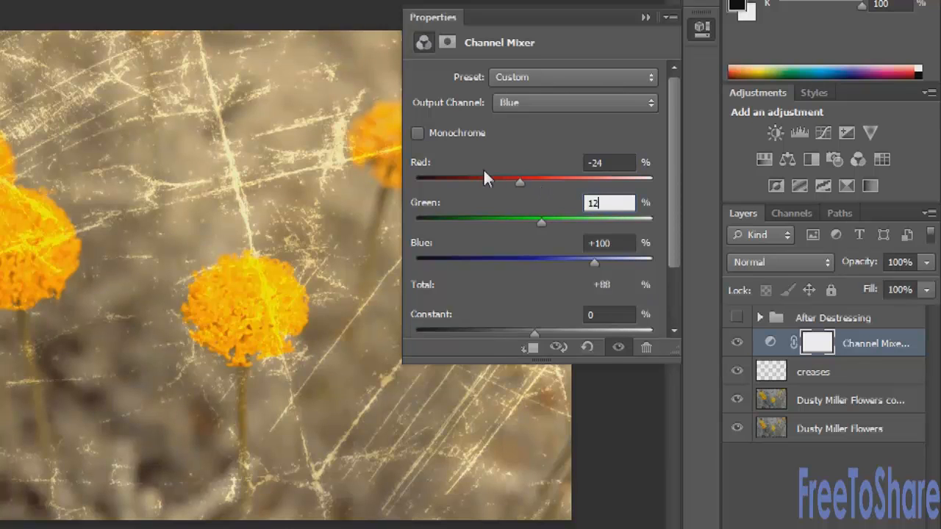
{"action": "mouse_move", "coordinate": [561, 223]}
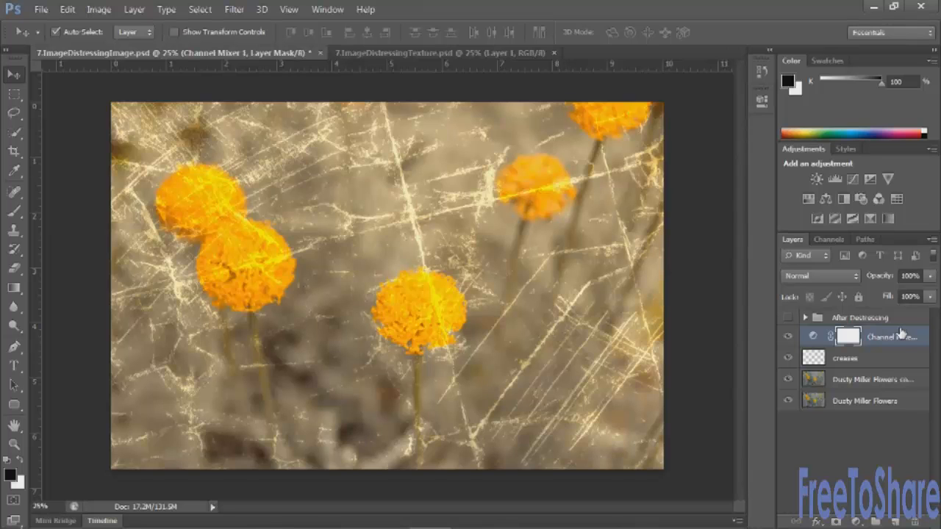
{"action": "mouse_move", "coordinate": [890, 380]}
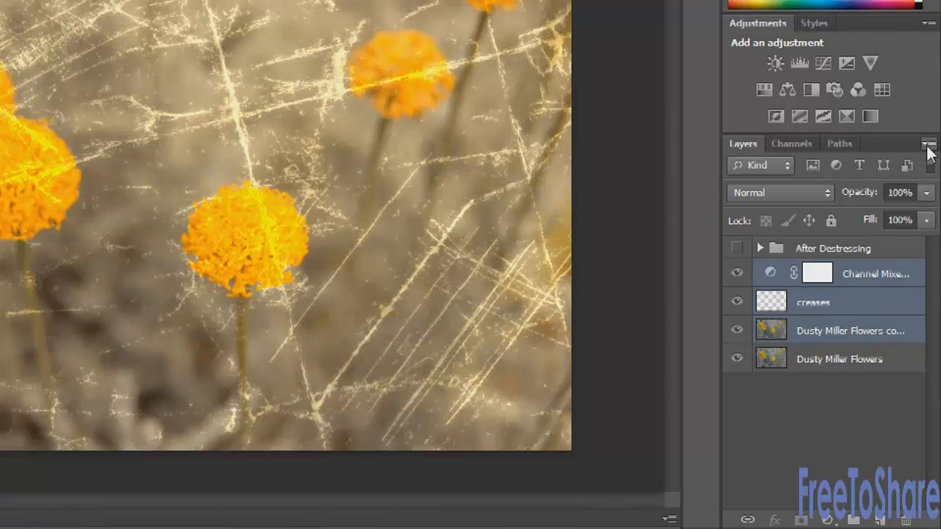
Merge the Channel Mixer, creases and flower layers into a new merged layer.
{"action": "left_click", "coordinate": [929, 145]}
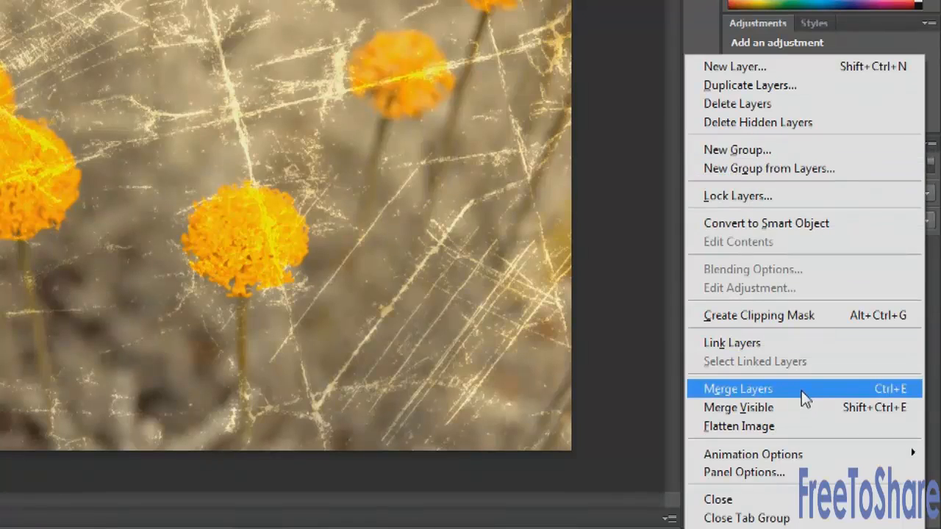
{"action": "left_click", "coordinate": [738, 389]}
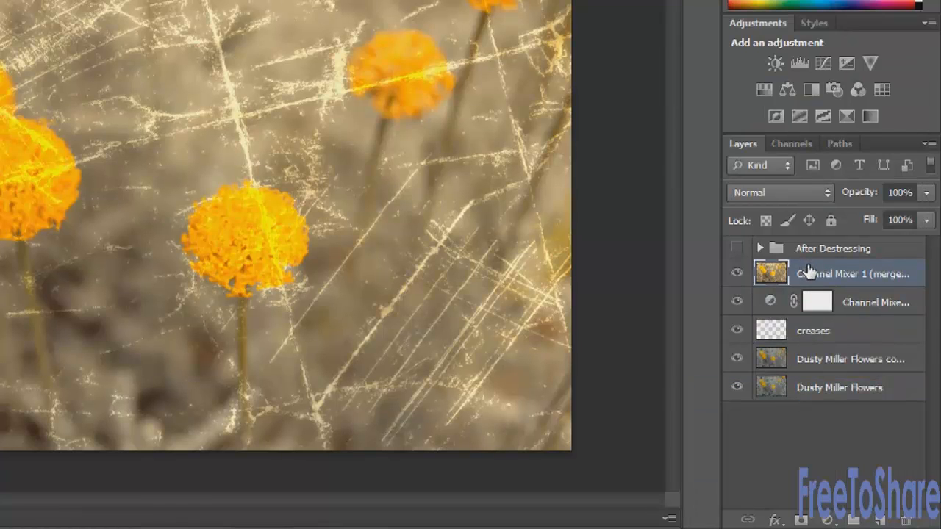
{"action": "mouse_move", "coordinate": [808, 273]}
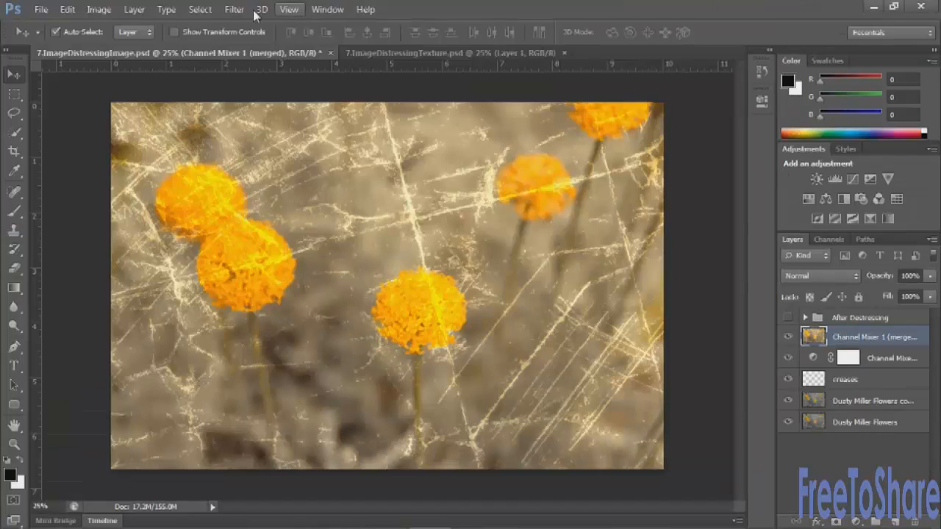
Apply Add Noise at about 42% amount, Uniform and Monochromatic, to the merged photo.
{"action": "left_click", "coordinate": [234, 9]}
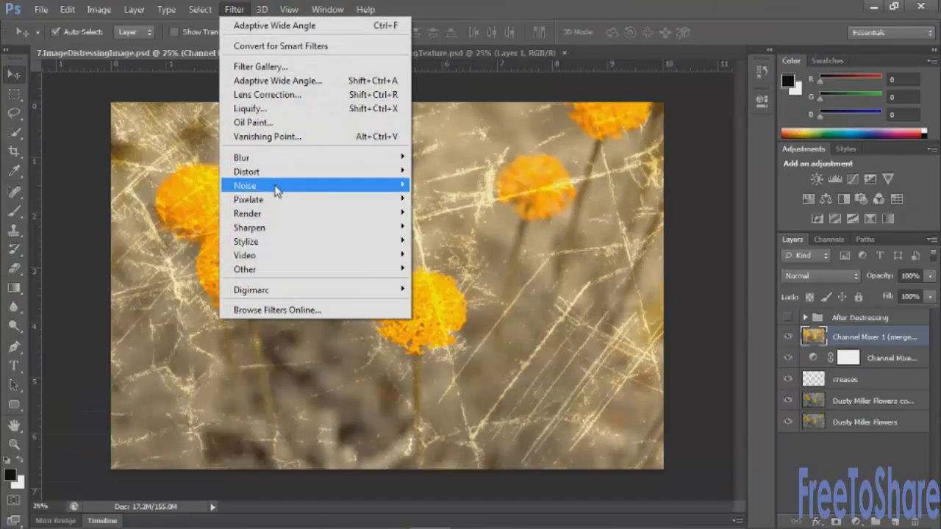
{"action": "mouse_move", "coordinate": [244, 185]}
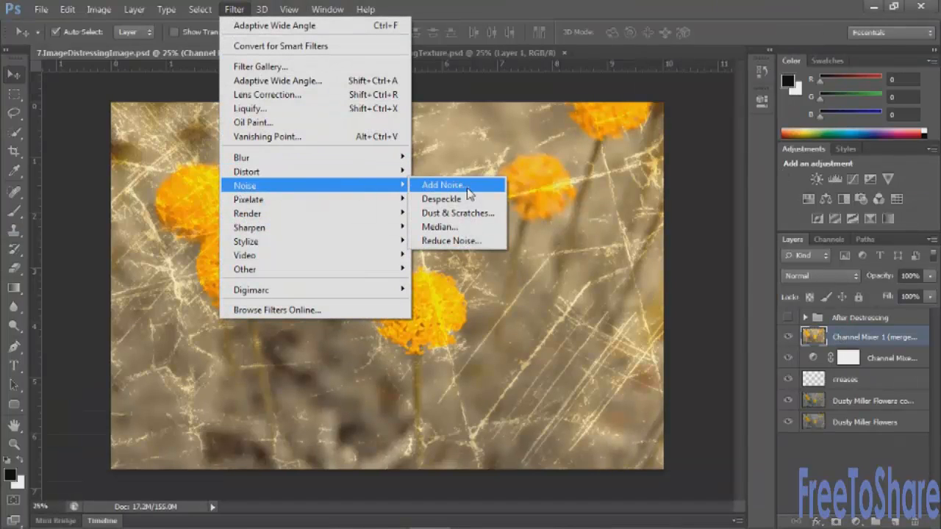
{"action": "left_click", "coordinate": [441, 186]}
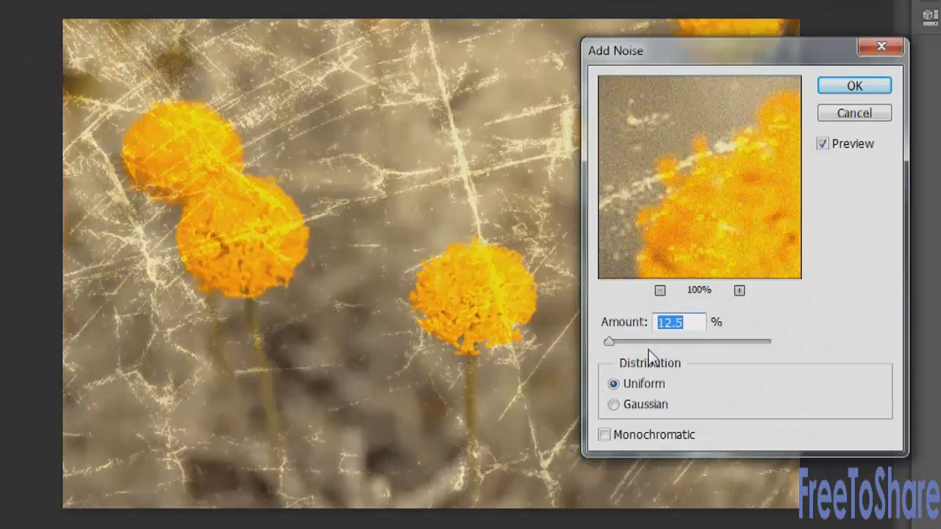
{"action": "left_click_drag", "start_coordinate": [609, 341], "coordinate": [635, 341]}
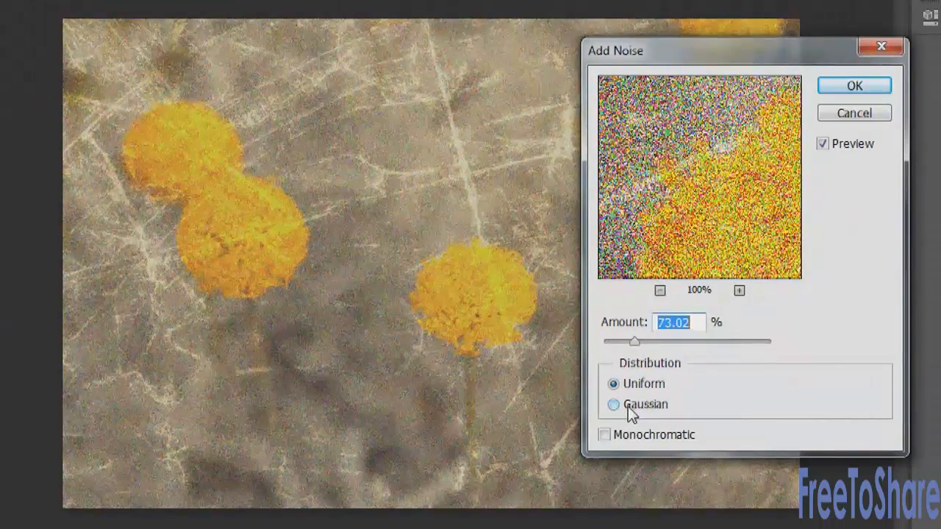
{"action": "left_click", "coordinate": [603, 436]}
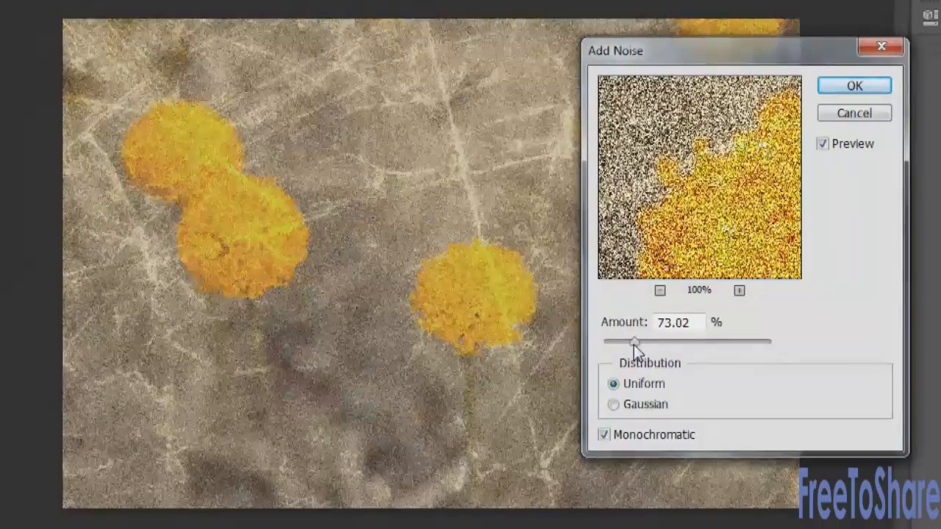
{"action": "left_click_drag", "start_coordinate": [636, 341], "coordinate": [620, 341]}
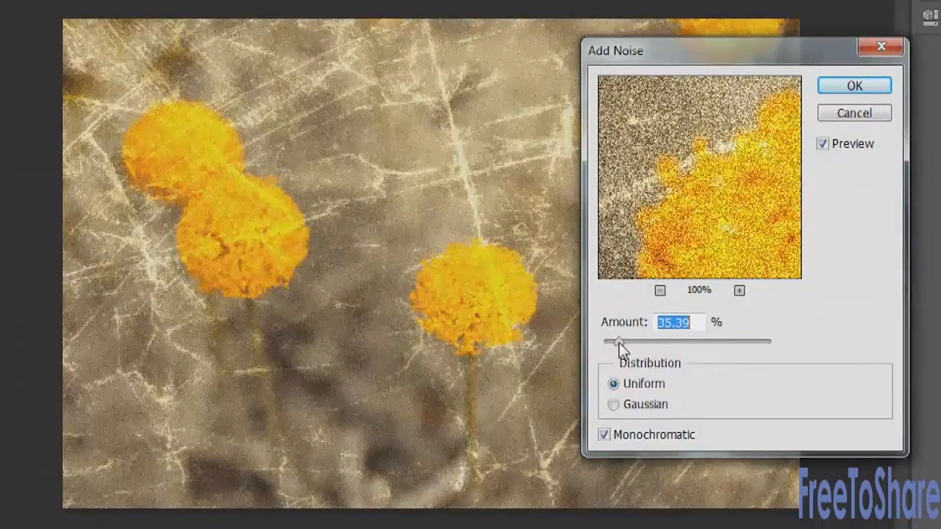
{"action": "left_click_drag", "start_coordinate": [620, 341], "coordinate": [625, 342]}
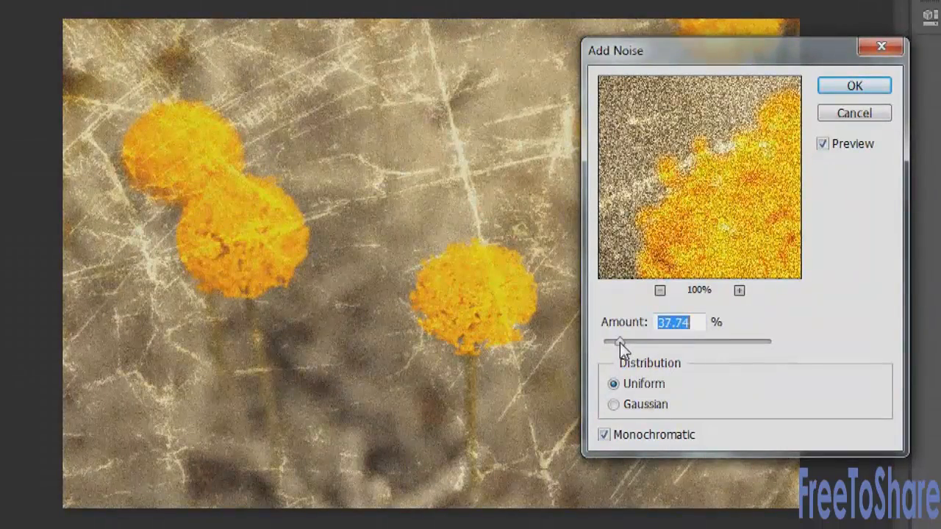
{"action": "left_click_drag", "start_coordinate": [620, 341], "coordinate": [609, 341]}
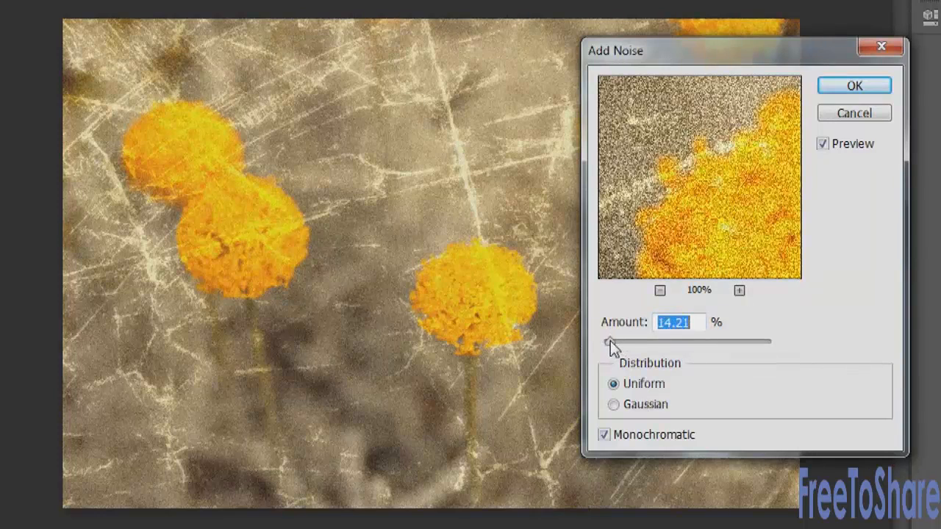
{"action": "left_click_drag", "start_coordinate": [609, 342], "coordinate": [623, 341]}
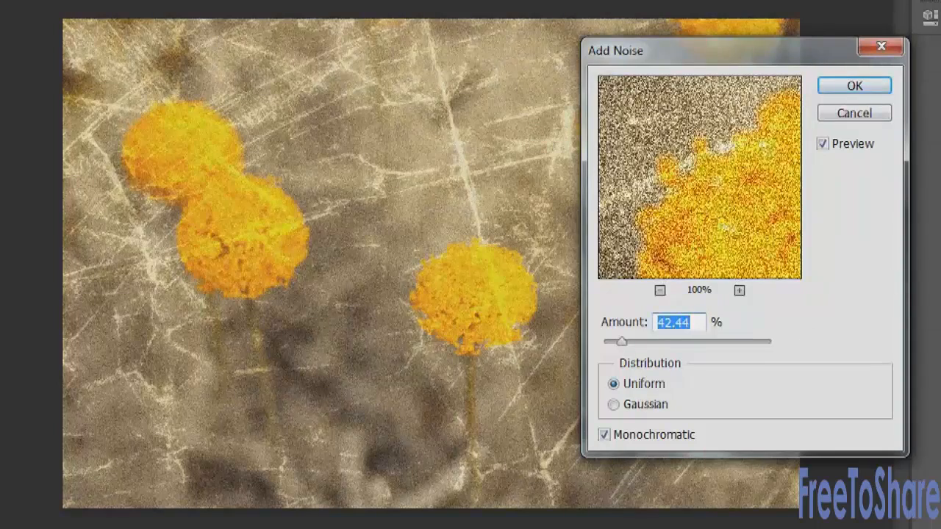
{"action": "left_click", "coordinate": [853, 86]}
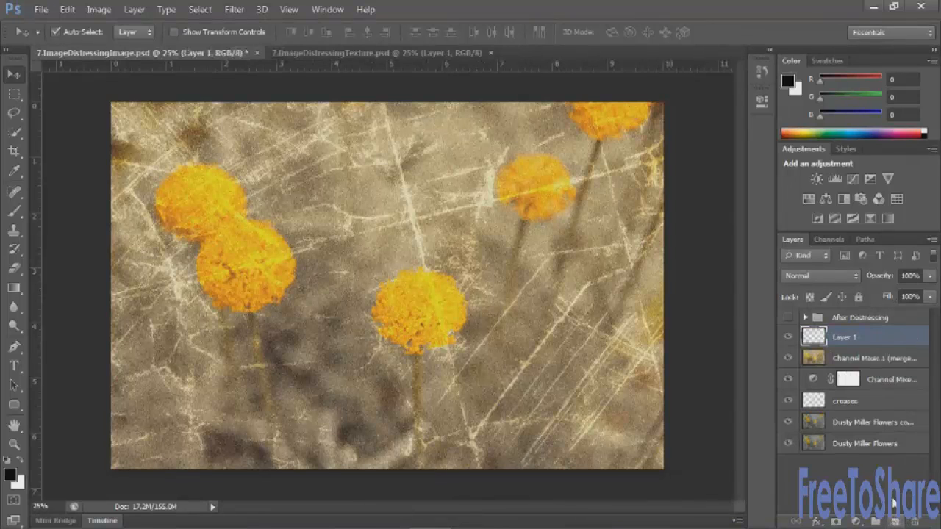
Rename the empty Layer 1 to 'scratches'.
{"action": "double_click", "coordinate": [844, 337]}
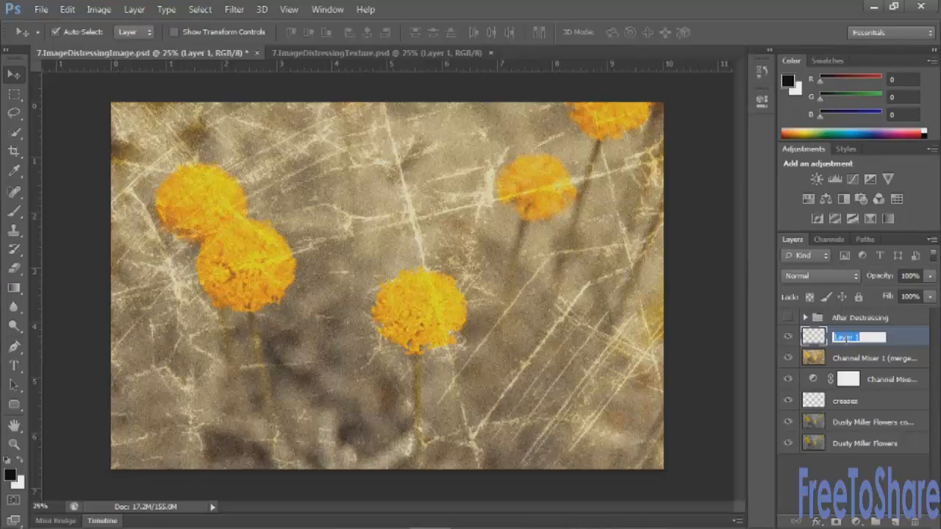
{"action": "type", "text": "scratches"}
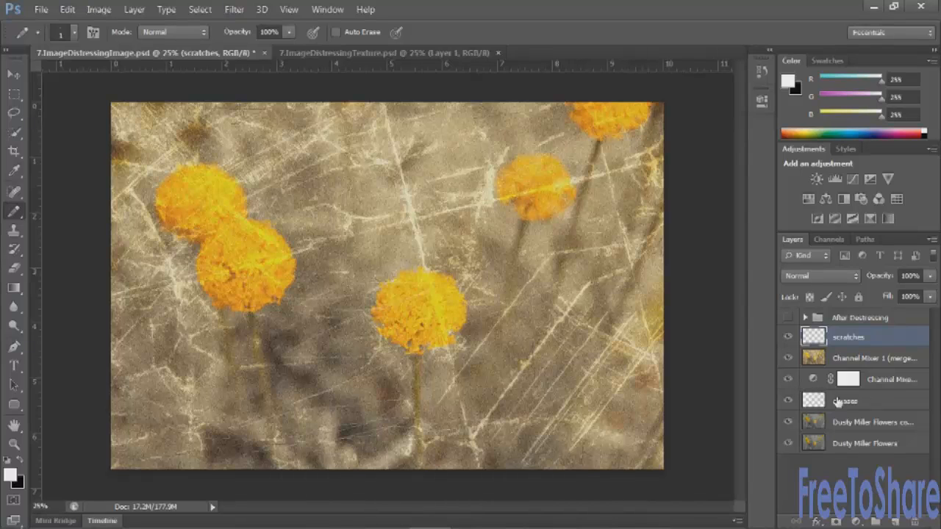
Bring up Refine Edge for the oval selection around the flowers.
{"action": "left_click", "coordinate": [875, 358]}
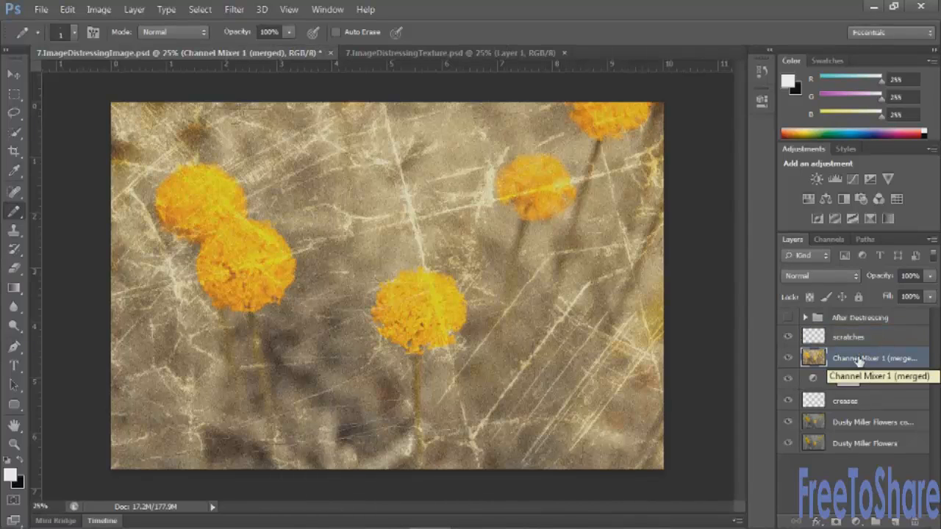
{"action": "left_click", "coordinate": [13, 94]}
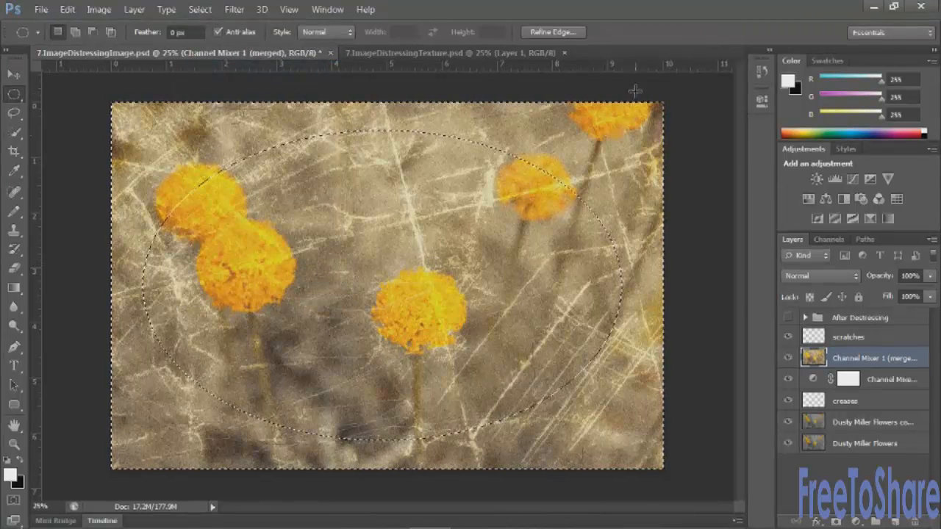
{"action": "left_click", "coordinate": [553, 32]}
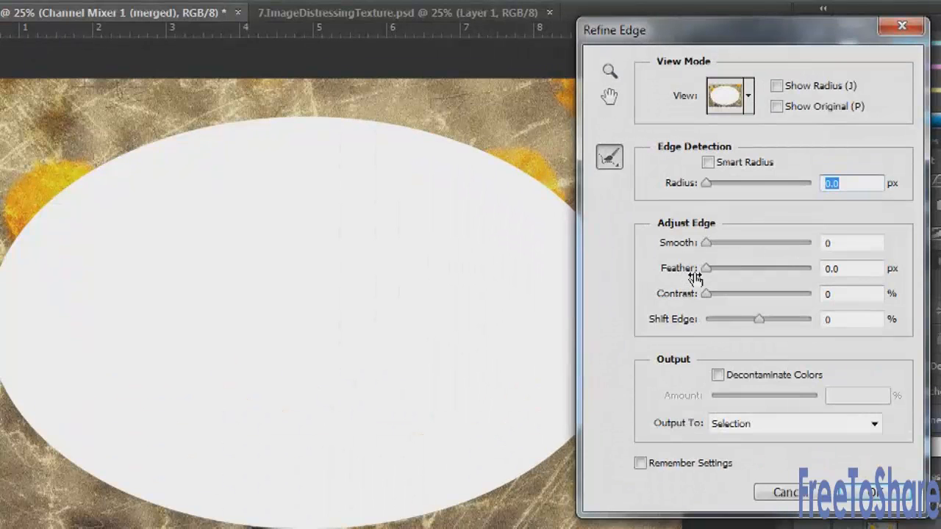
Feather the oval selection edge out to about 87 px and confirm it.
{"action": "left_click_drag", "start_coordinate": [705, 267], "coordinate": [750, 268]}
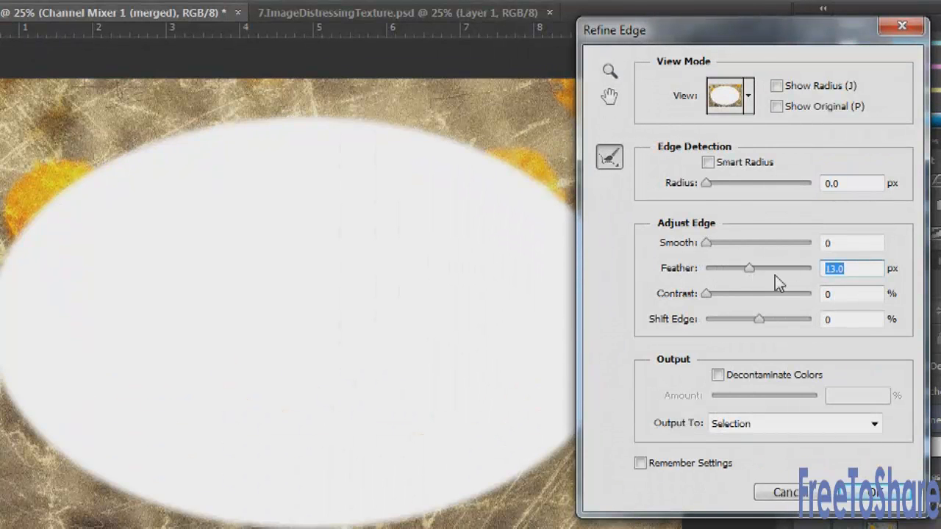
{"action": "left_click_drag", "start_coordinate": [748, 268], "coordinate": [772, 268]}
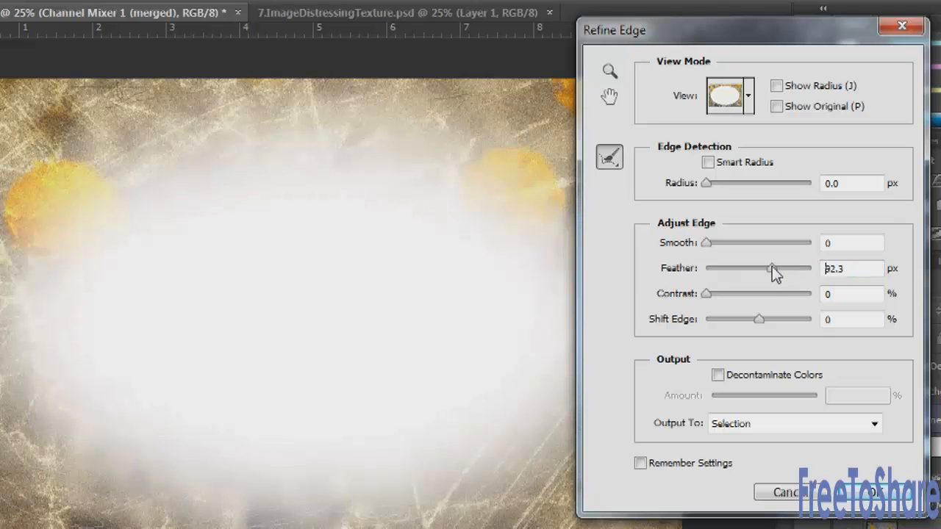
{"action": "left_click_drag", "start_coordinate": [770, 269], "coordinate": [776, 269]}
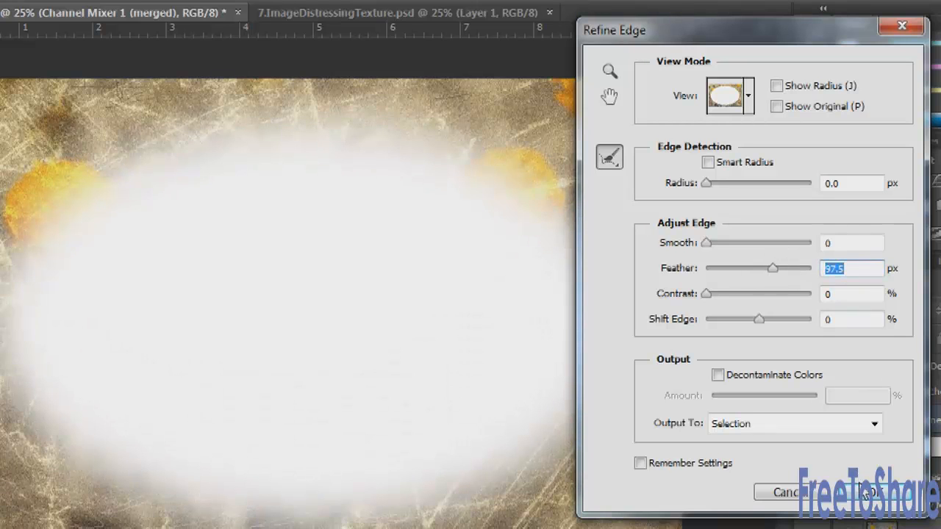
{"action": "left_click", "coordinate": [868, 491]}
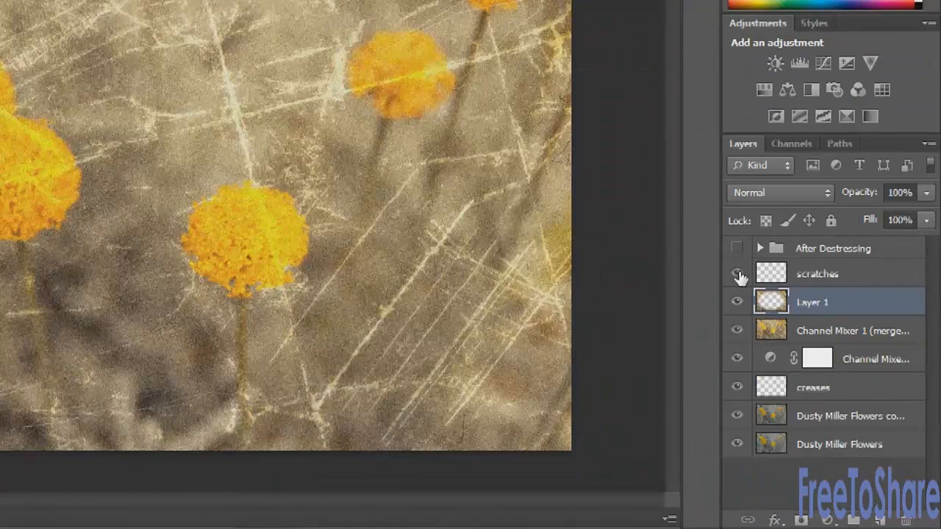
Apply a Gaussian Blur of about 3.8 px to Layer 1, with scratches toggled for viewing.
{"action": "left_click", "coordinate": [739, 272]}
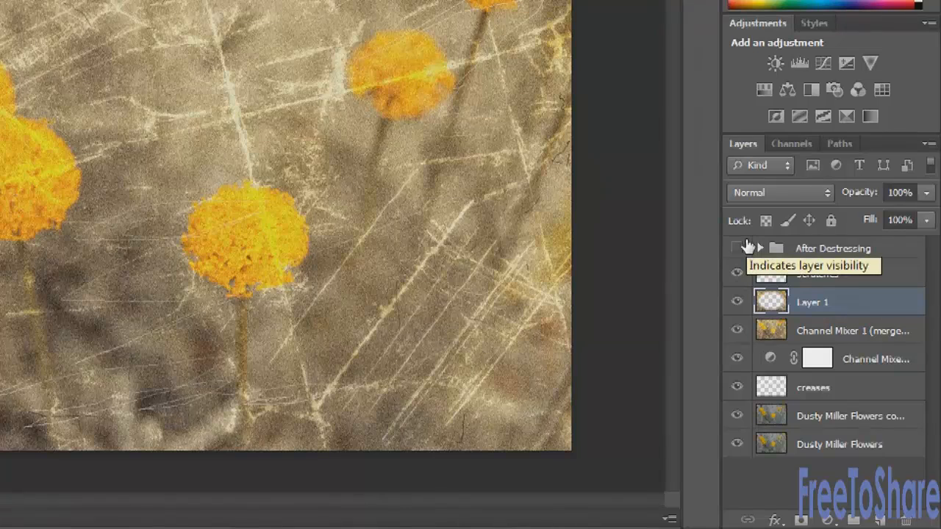
{"action": "left_click", "coordinate": [235, 8]}
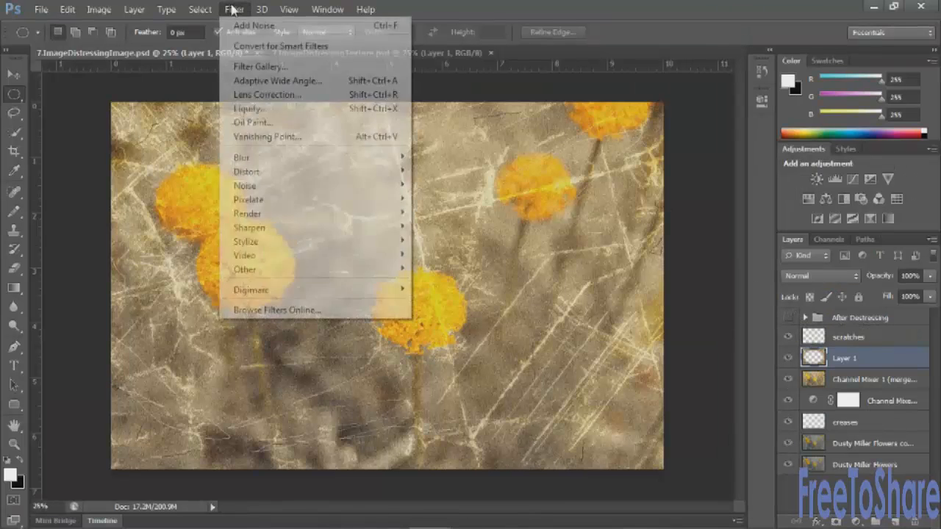
{"action": "mouse_move", "coordinate": [241, 156]}
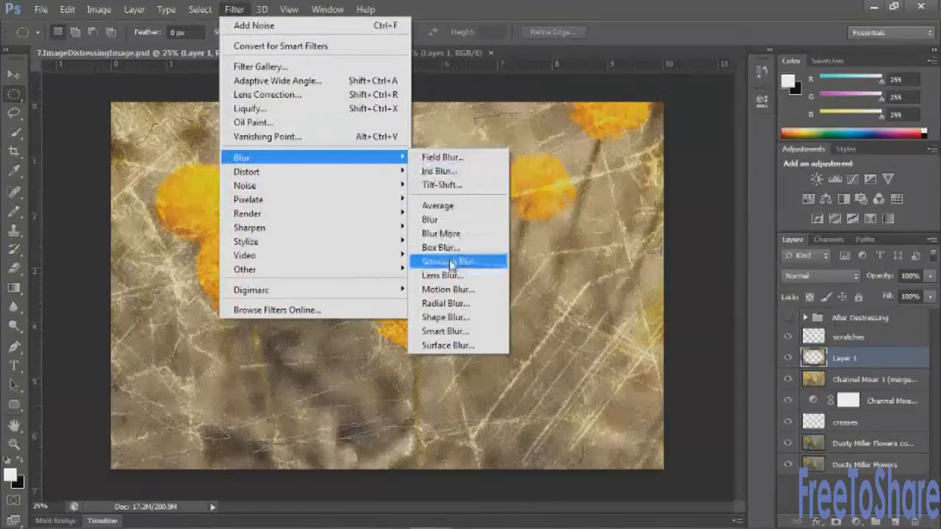
{"action": "left_click", "coordinate": [447, 262]}
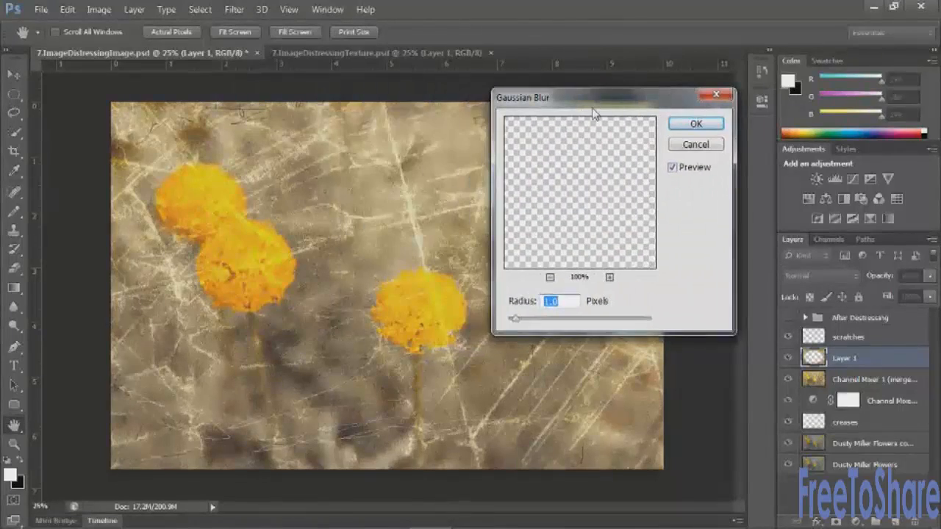
{"action": "left_click_drag", "start_coordinate": [515, 318], "coordinate": [645, 312]}
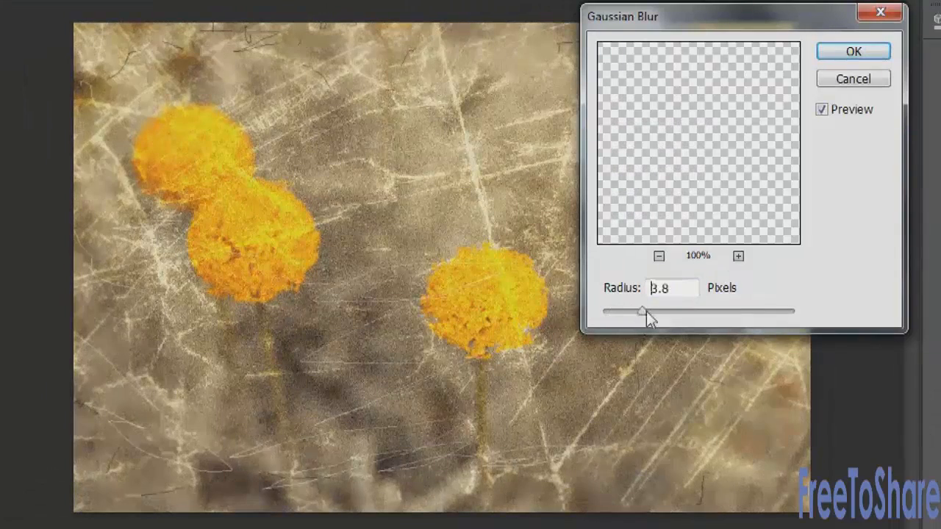
{"action": "left_click_drag", "start_coordinate": [644, 312], "coordinate": [651, 311]}
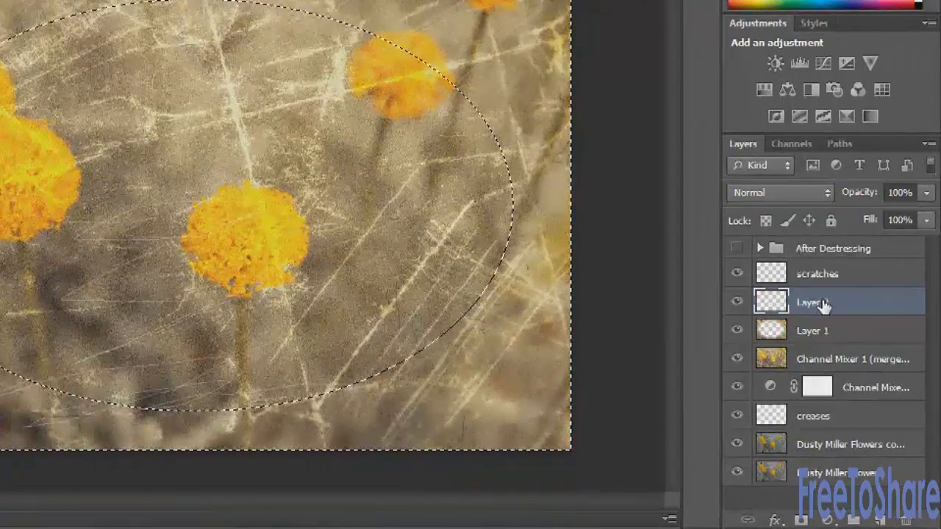
Add a Solid Color fill layer in near-black #141414.
{"action": "left_click", "coordinate": [777, 62]}
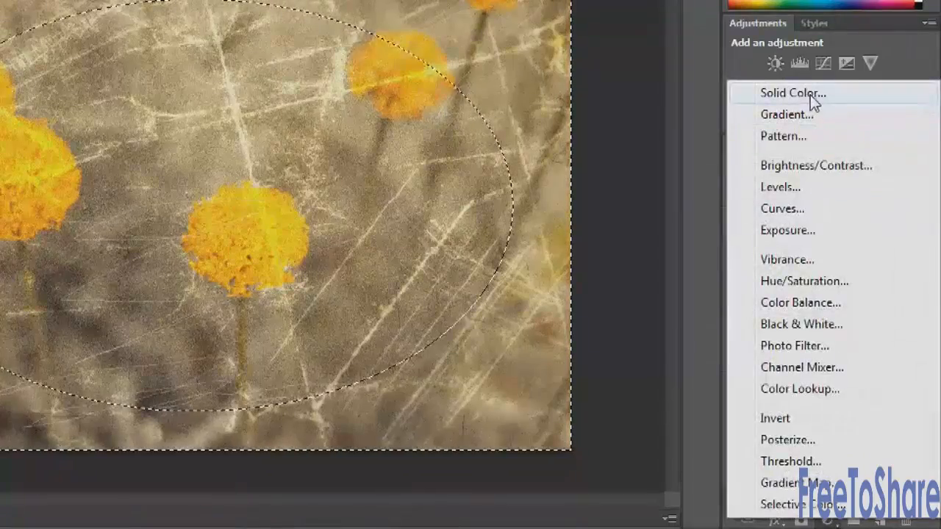
{"action": "left_click", "coordinate": [793, 92]}
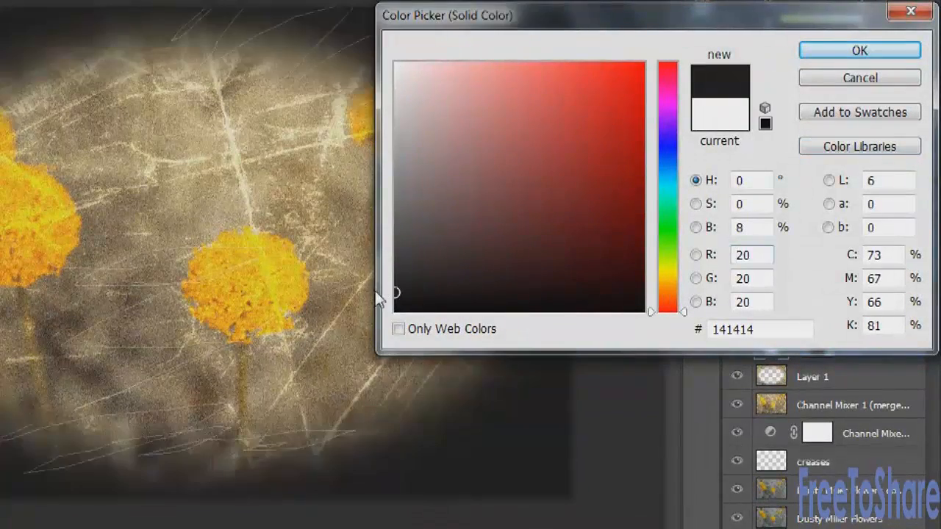
{"action": "left_click", "coordinate": [859, 50]}
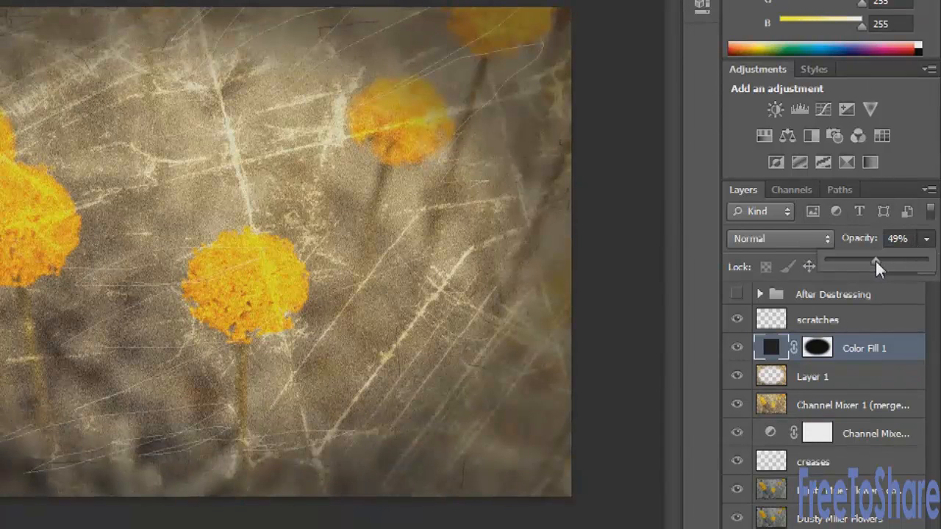
Set the fill to Multiply at about 21% opacity and target its mask.
{"action": "left_click_drag", "start_coordinate": [875, 261], "coordinate": [882, 262]}
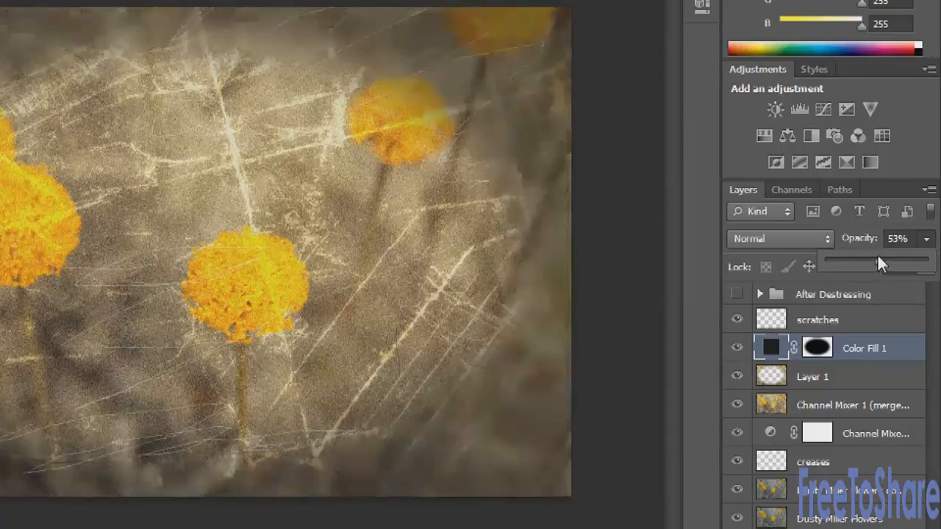
{"action": "left_click", "coordinate": [776, 238]}
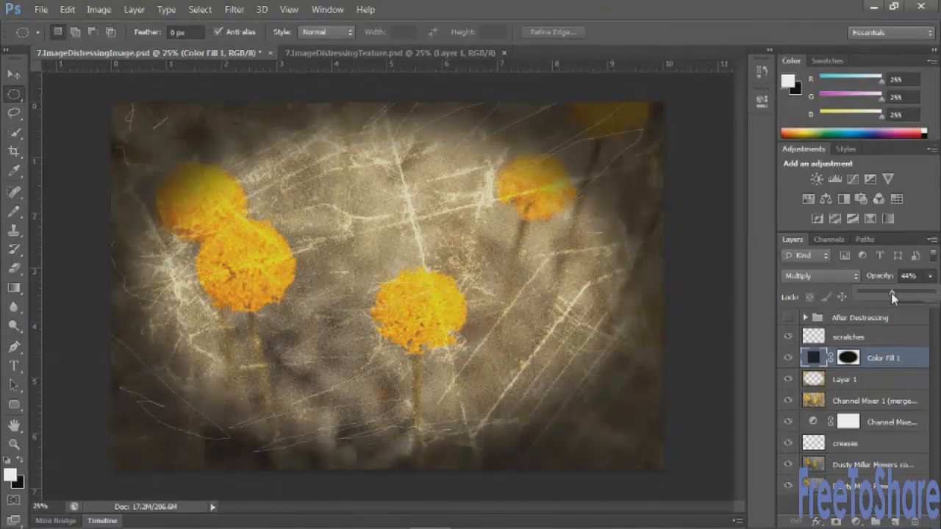
{"action": "left_click_drag", "start_coordinate": [891, 296], "coordinate": [881, 296]}
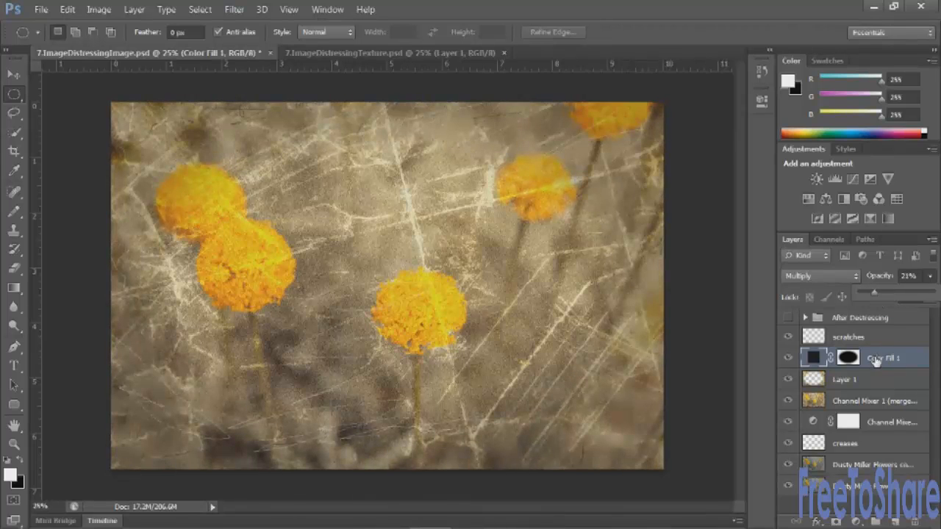
{"action": "left_click", "coordinate": [847, 357]}
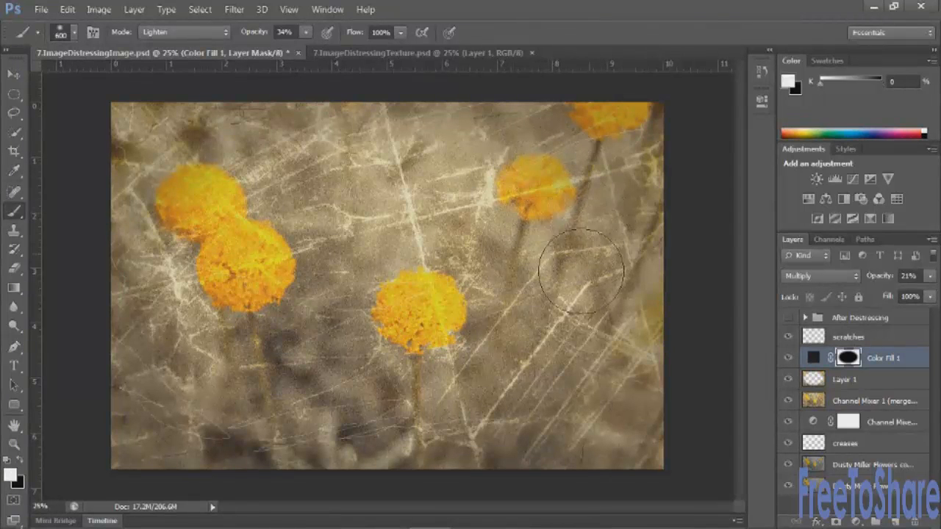
Paint the vignette mask, group the layers as 'distressing' and hide the group.
{"action": "left_click_drag", "start_coordinate": [581, 273], "coordinate": [397, 397]}
{"action": "type", "text": "distressing"}
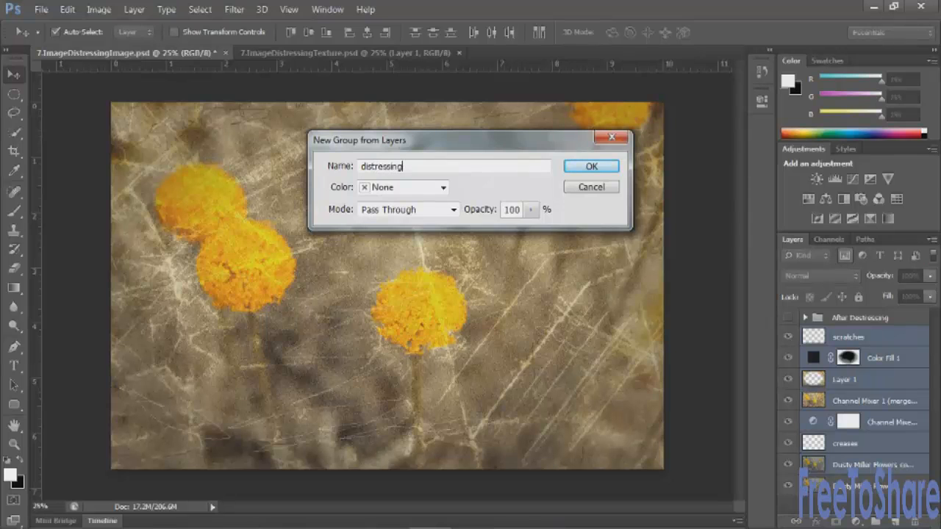
{"action": "left_click", "coordinate": [591, 165]}
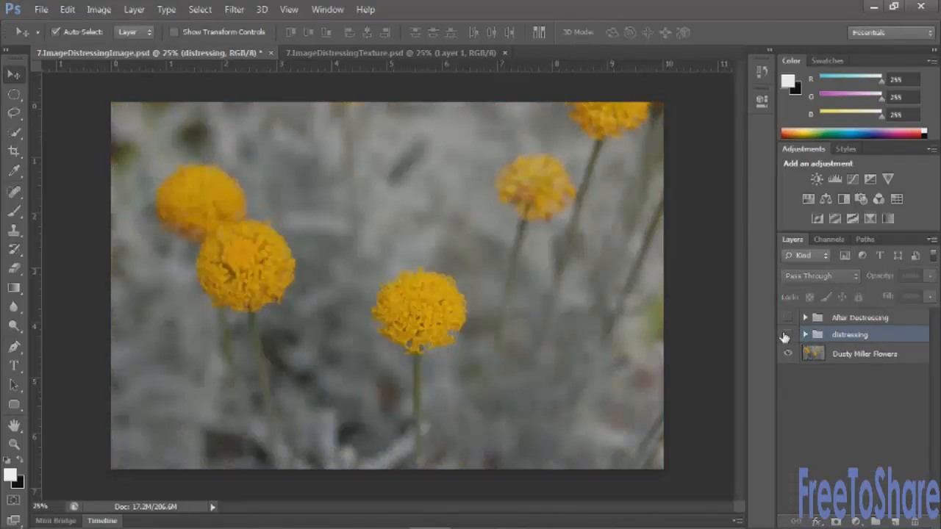